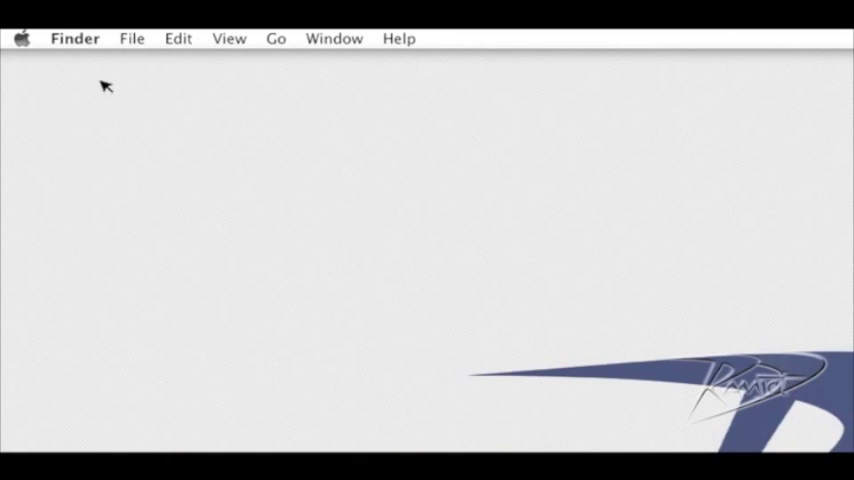
# Open About This Mac from the Apple menu to show 8 GB DDR2 memory and 2.2 GHz Core 2 Duo
pyautogui.click(26, 37)
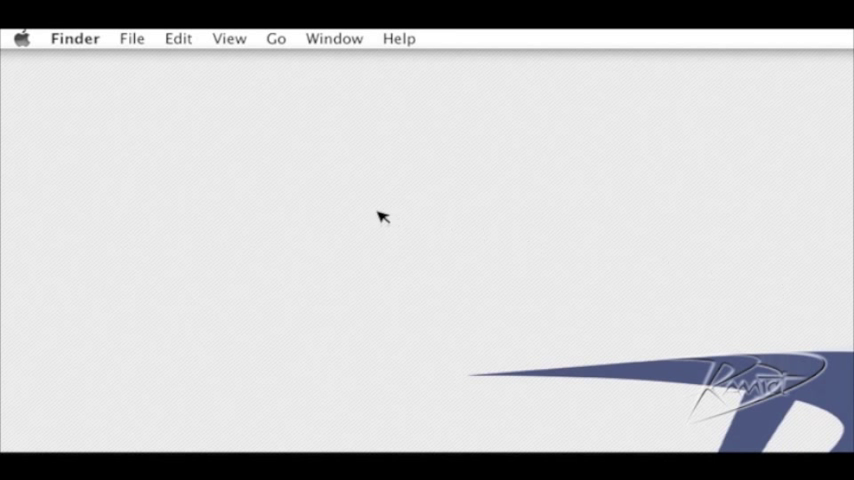
pyautogui.click(27, 37)
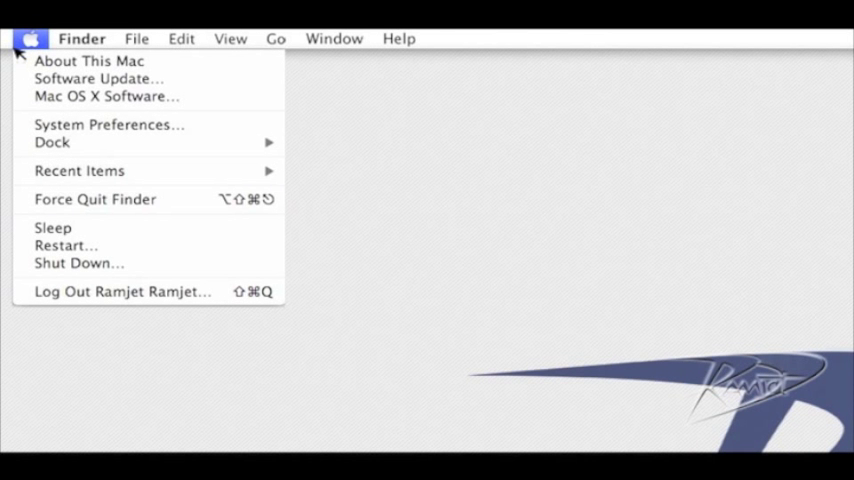
pyautogui.click(95, 61)
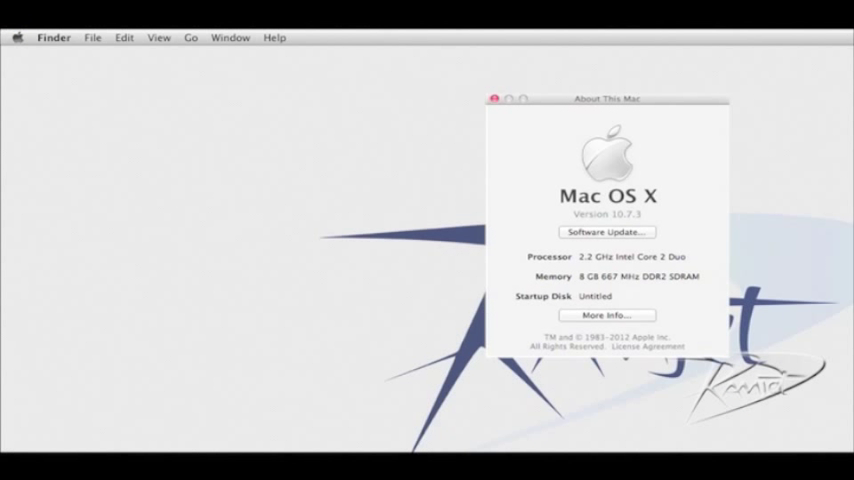